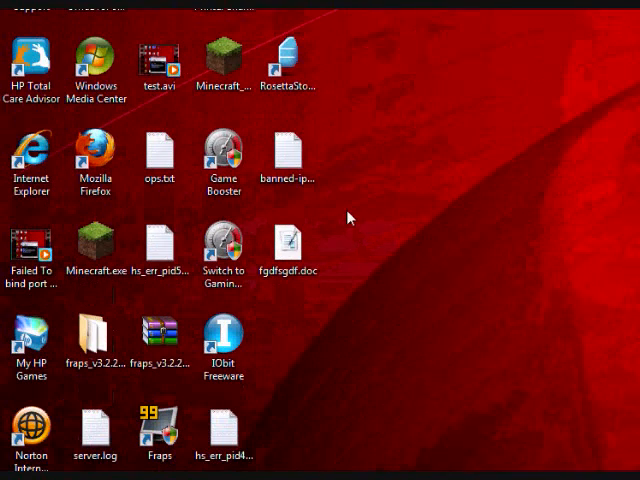
pyautogui.moveTo(358, 222)
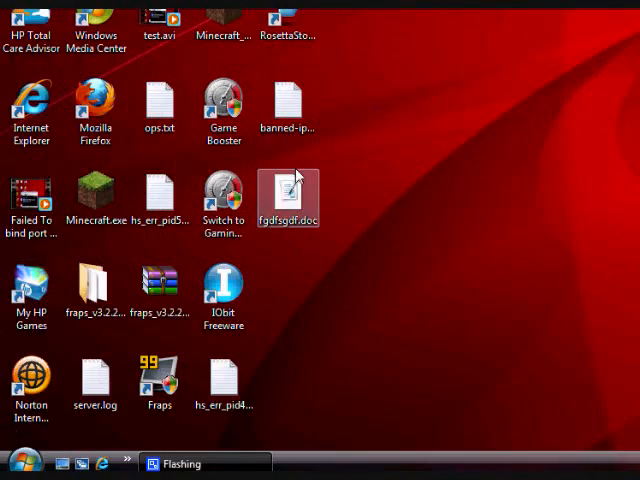
pyautogui.moveTo(358, 138)
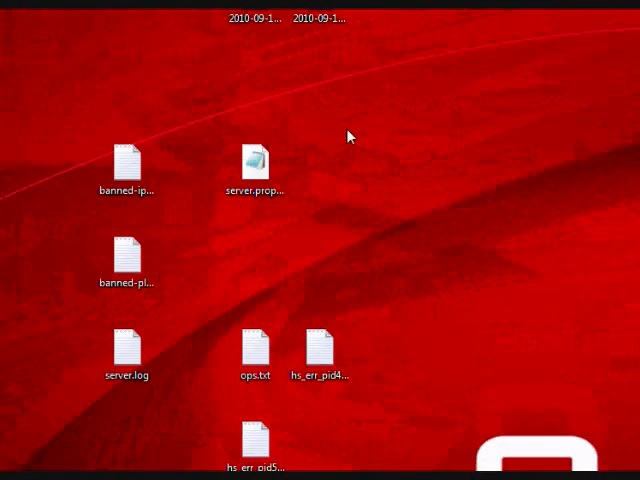
# Select server.properties in Explorer and bring up its list of file actions.
pyautogui.click(254, 163)
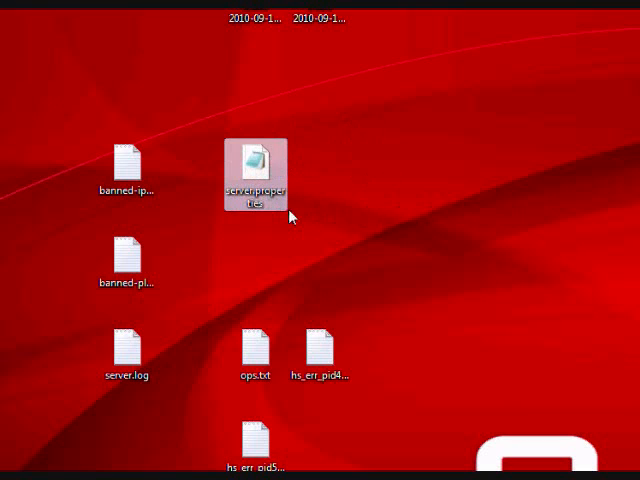
pyautogui.moveTo(251, 170); pyautogui.dragTo(318, 255)
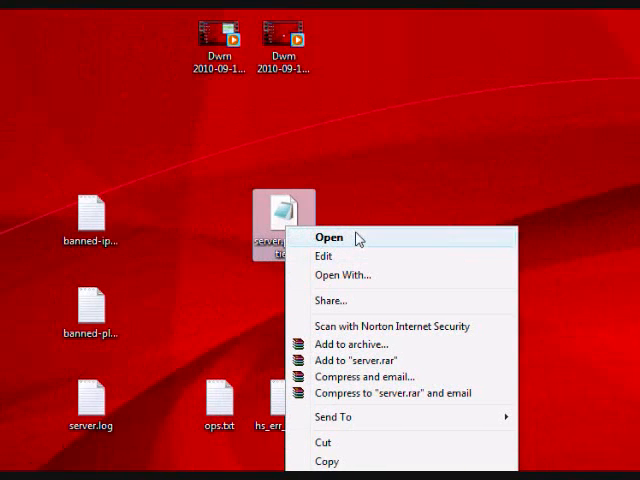
# Open server.properties in Notepad via the Edit action to view level-name=world.
pyautogui.click(329, 238)
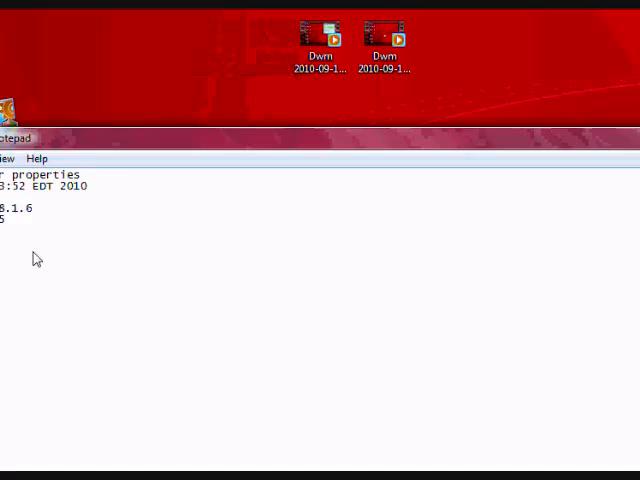
pyautogui.rightClick(183, 225)
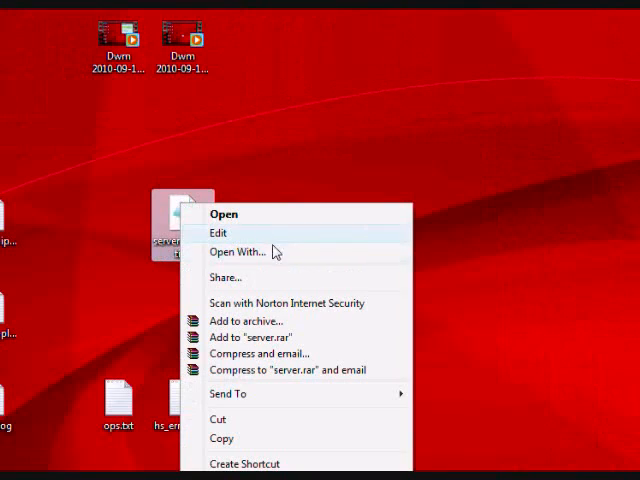
pyautogui.click(238, 251)
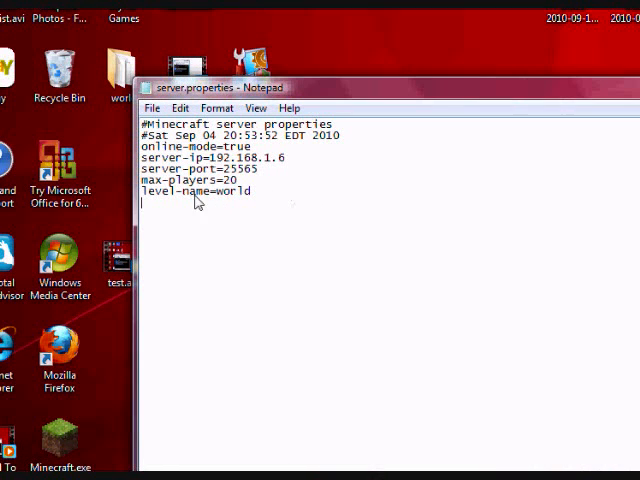
pyautogui.moveTo(227, 206)
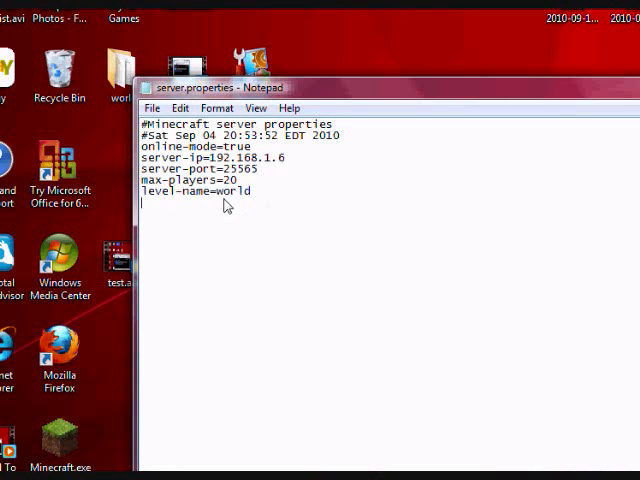
# Replace 'world' in the level-name line with AnimationShorts1.
pyautogui.doubleClick(225, 192)
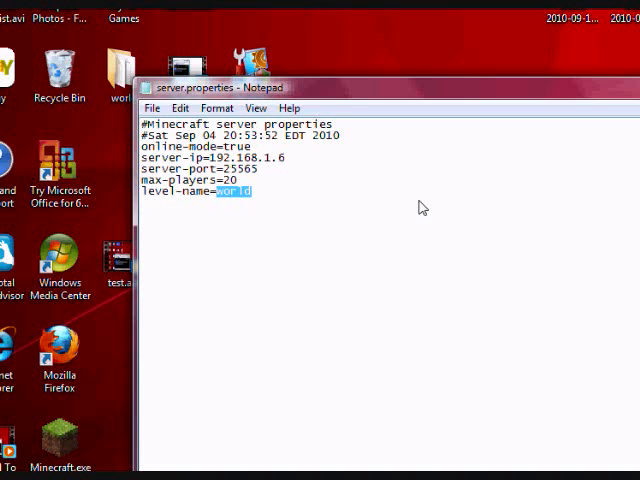
pyautogui.write('AnimationShor')
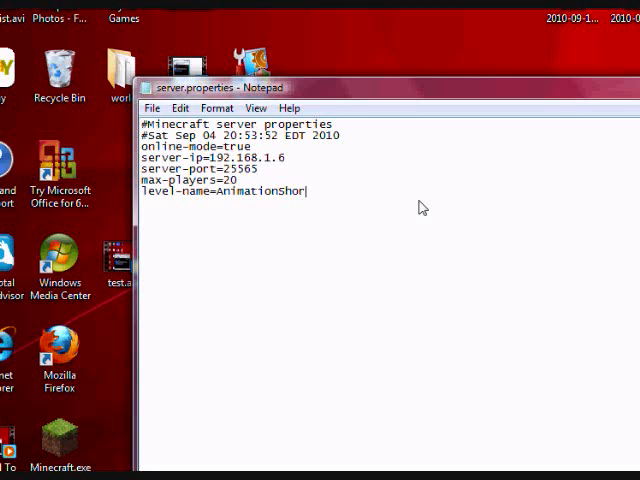
pyautogui.write('ts1')
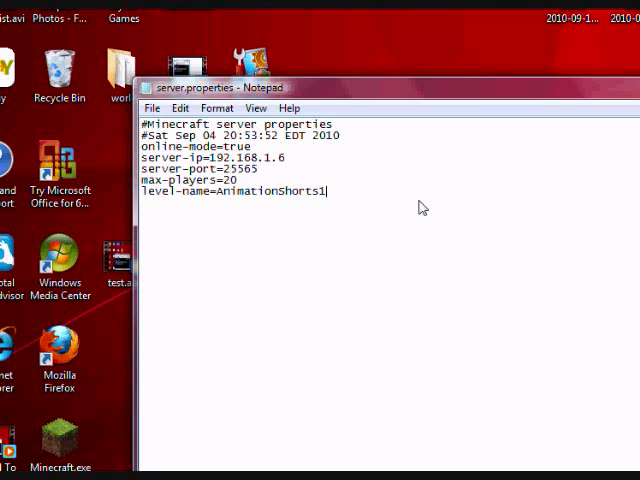
pyautogui.moveTo(538, 170)
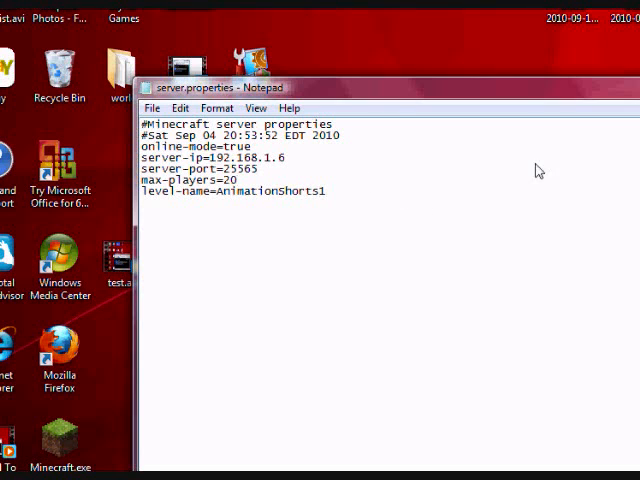